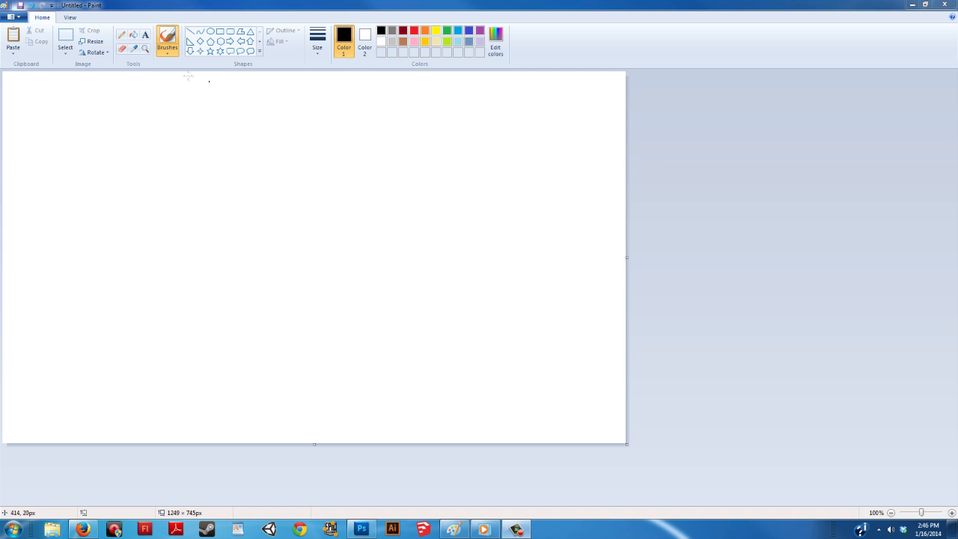
# Draw black brush strokes, an orange diagonal line and an orange "text" label on the canvas.
pyautogui.click(318, 36)
pyautogui.write('text')
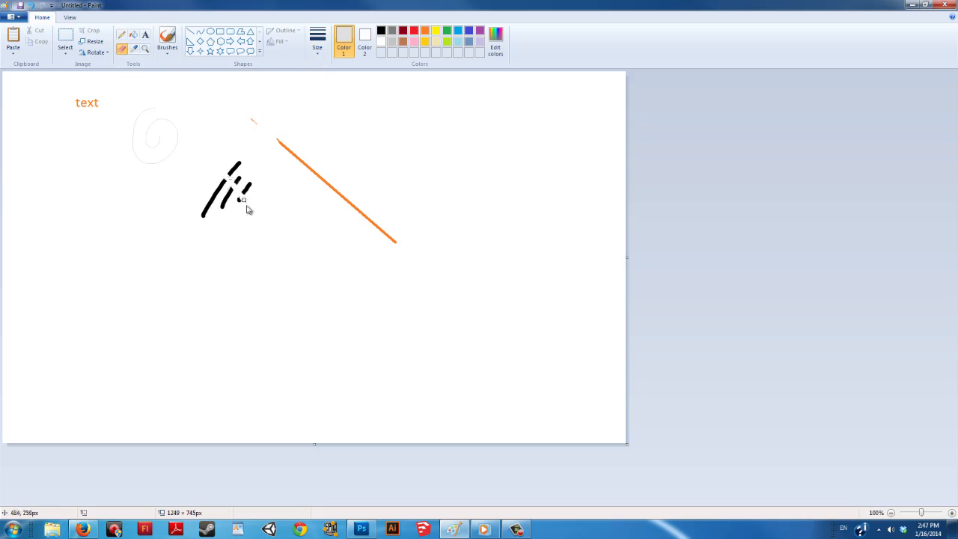
# Clear the canvas, paint a single black curl, and resize the image to a smaller canvas.
pyautogui.moveTo(56, 84); pyautogui.dragTo(199, 165)
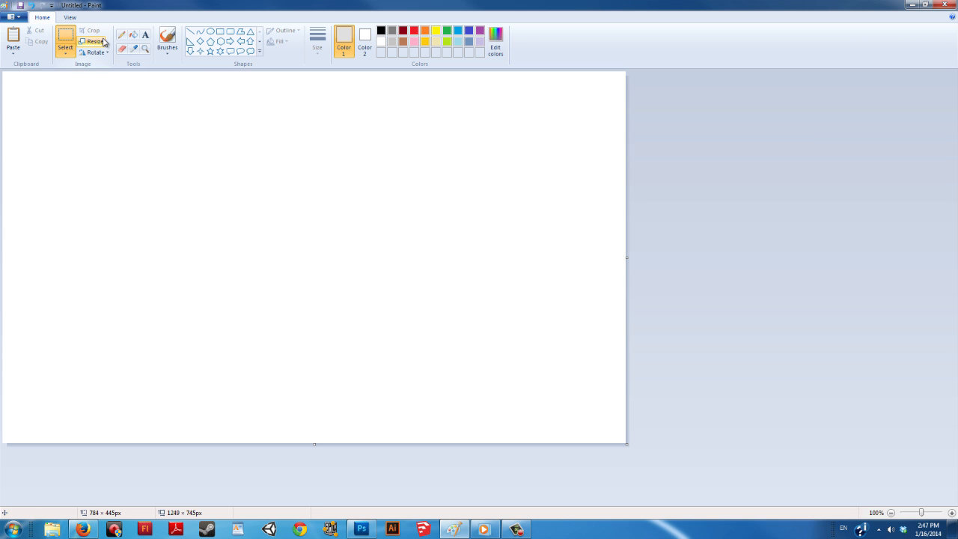
pyautogui.click(168, 42)
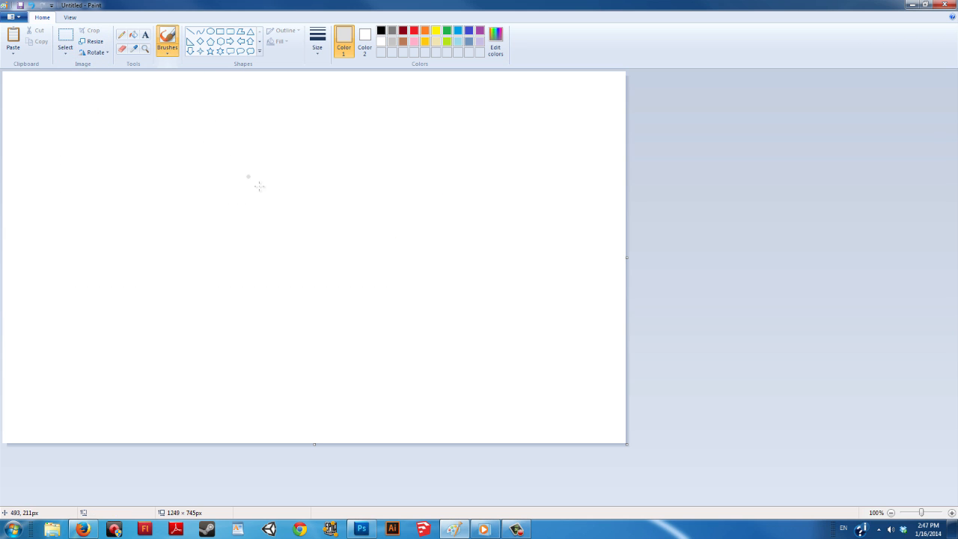
pyautogui.click(94, 42)
pyautogui.write('2')
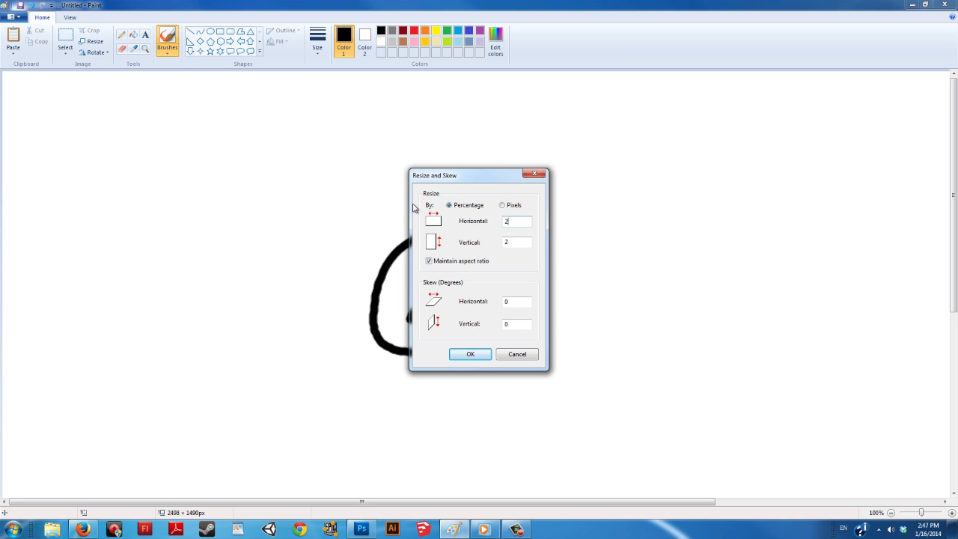
pyautogui.click(471, 354)
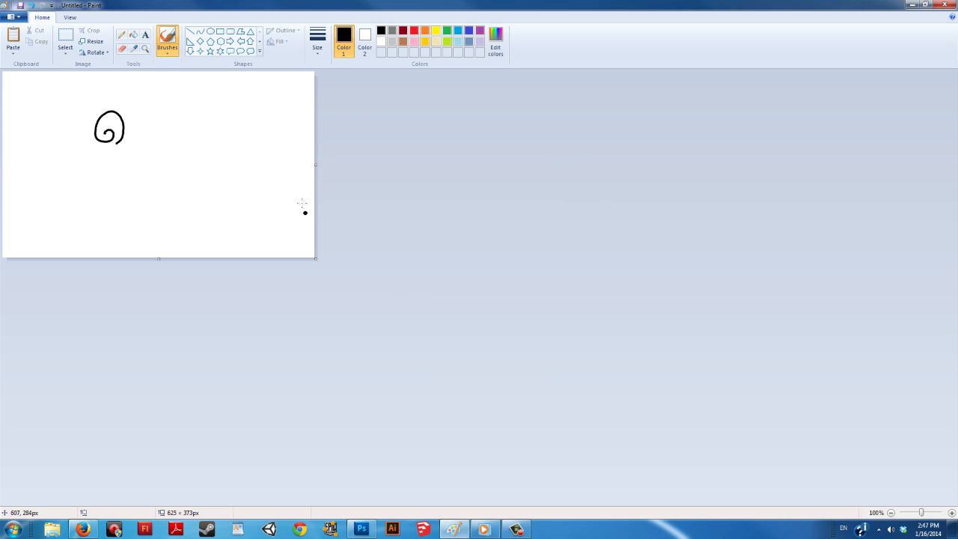
# Rotate the whole picture 90° into portrait orientation with the curl at lower left.
pyautogui.click(93, 52)
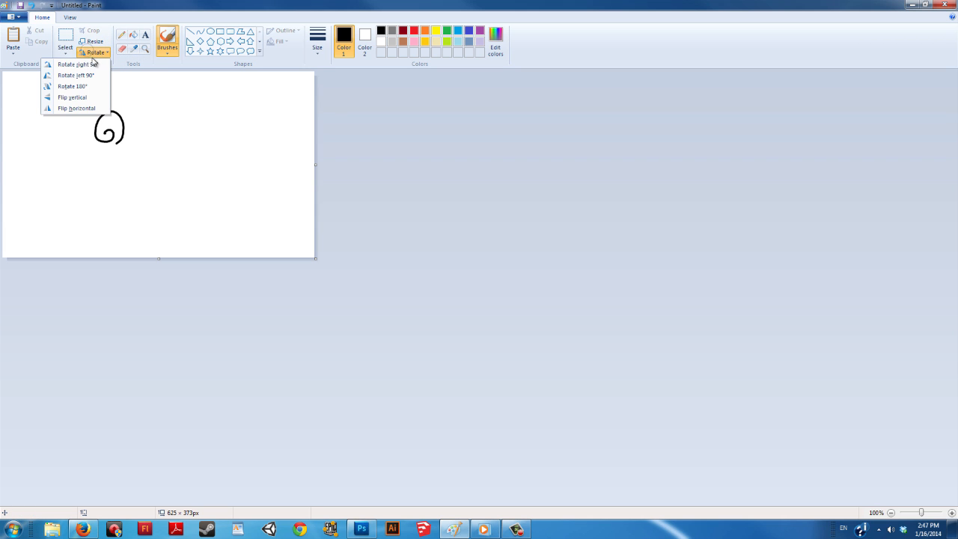
pyautogui.click(78, 64)
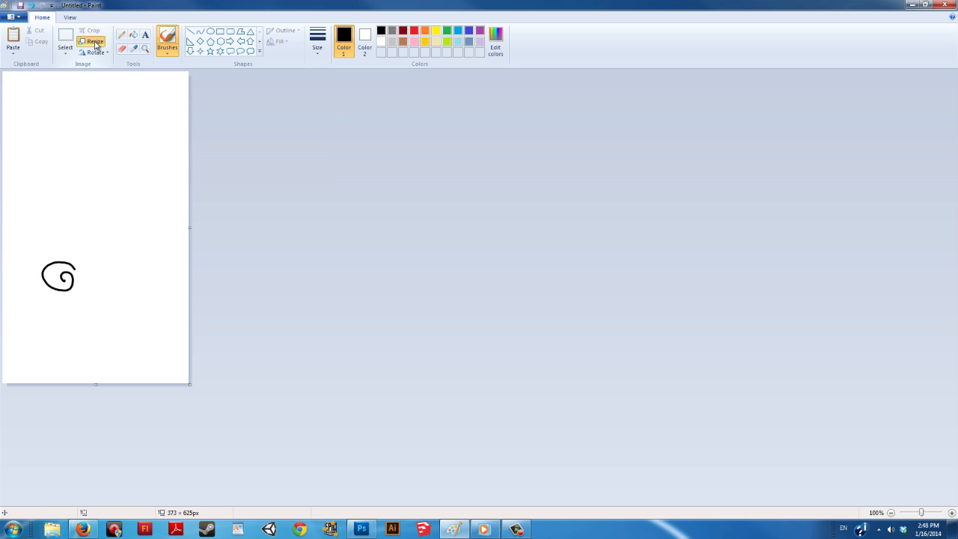
pyautogui.click(92, 42)
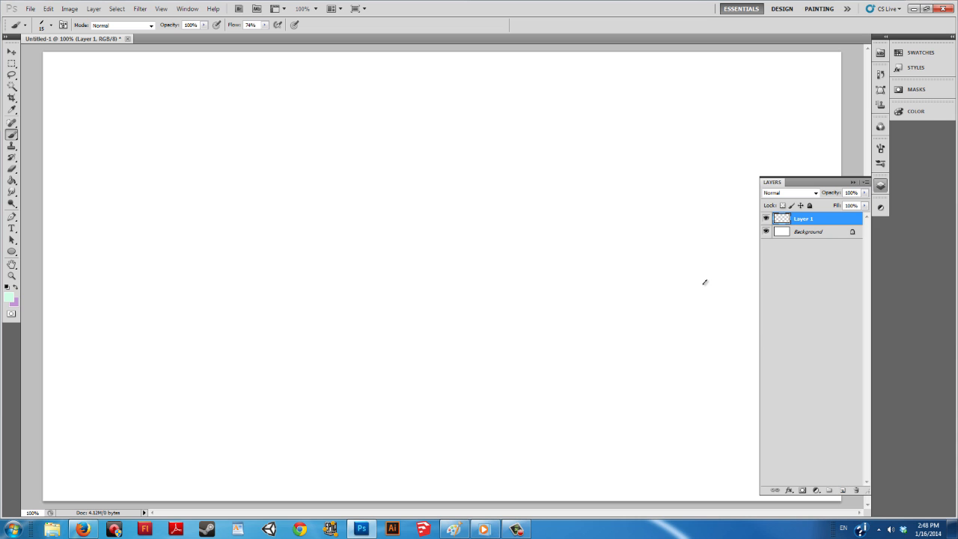
# Add a layer above Layer 1, paint a black curve, and begin picking an orange-brown foreground colour.
pyautogui.click(9, 297)
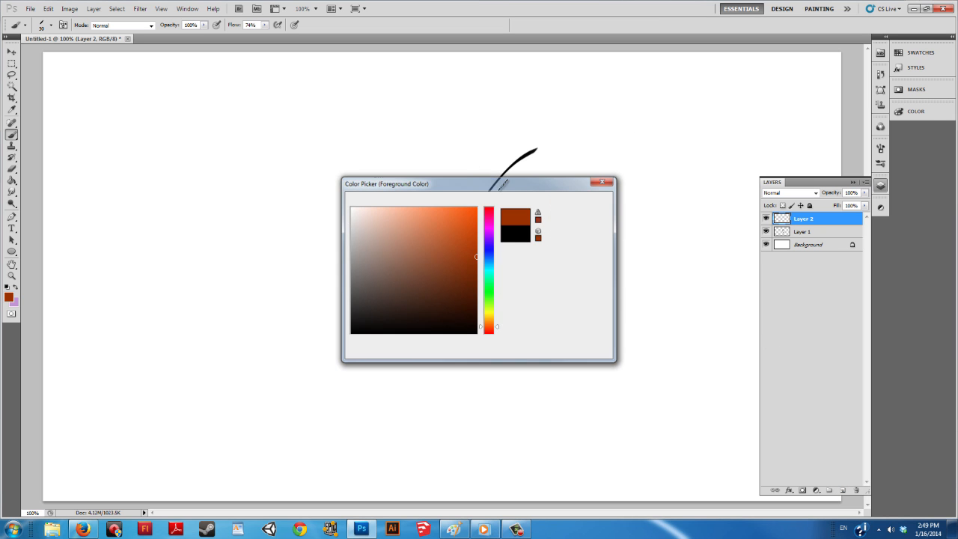